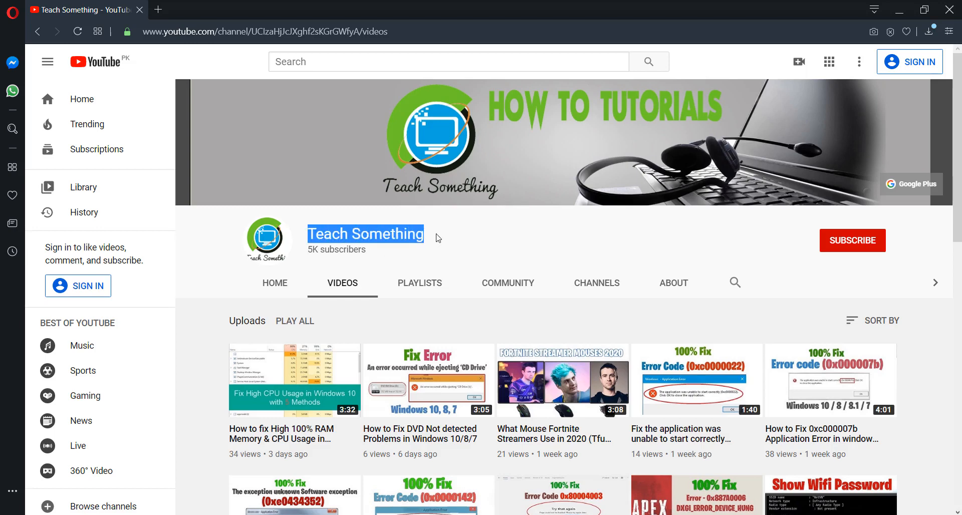
# - Open a second tab on the Google home page via the Speed Dial Google tile
pyautogui.click(491, 238)
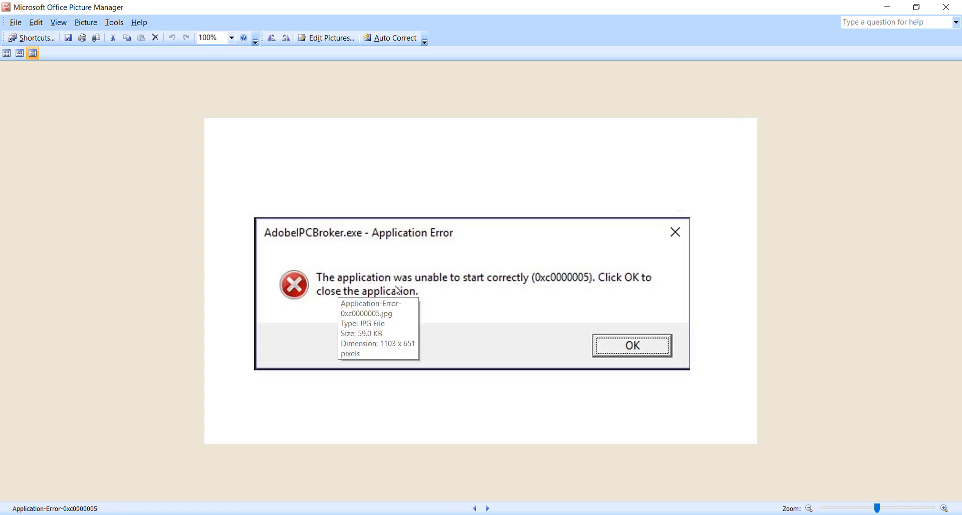
pyautogui.moveTo(521, 288)
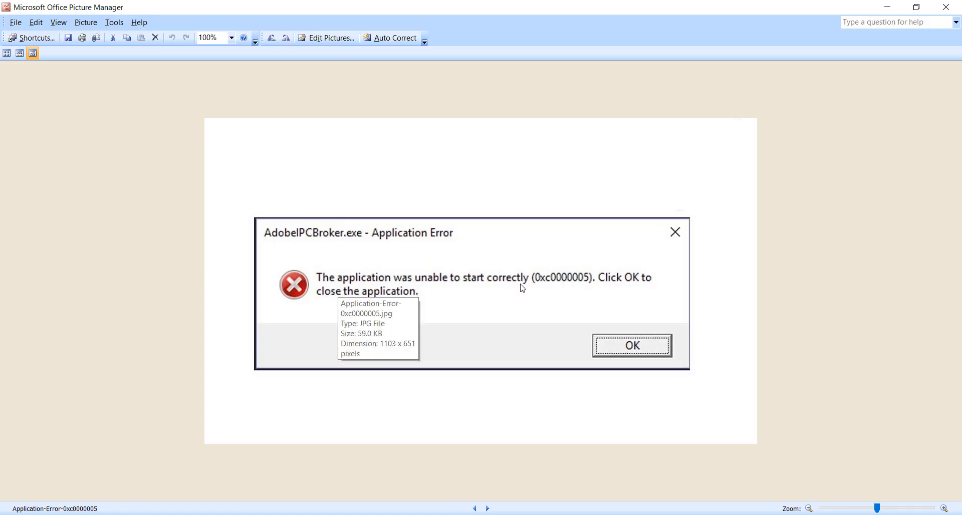
pyautogui.moveTo(562, 289)
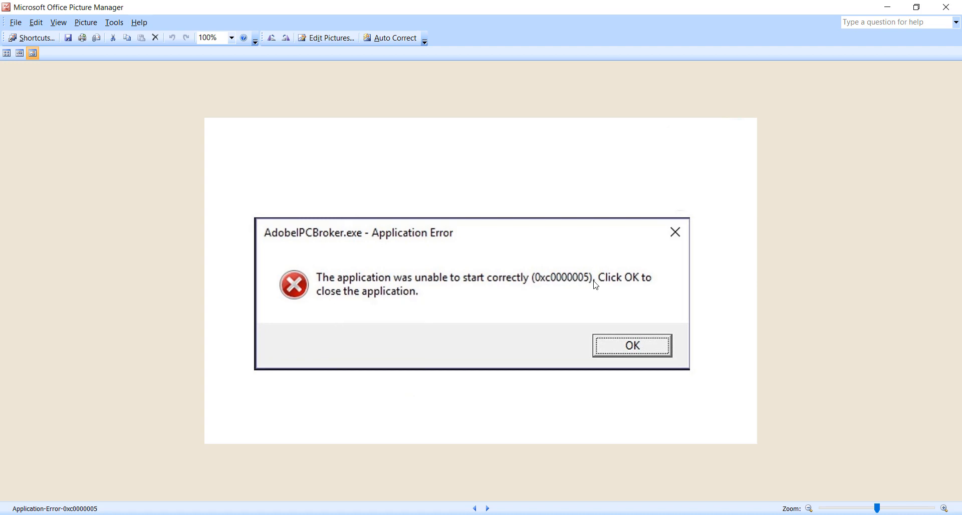
pyautogui.moveTo(481, 316)
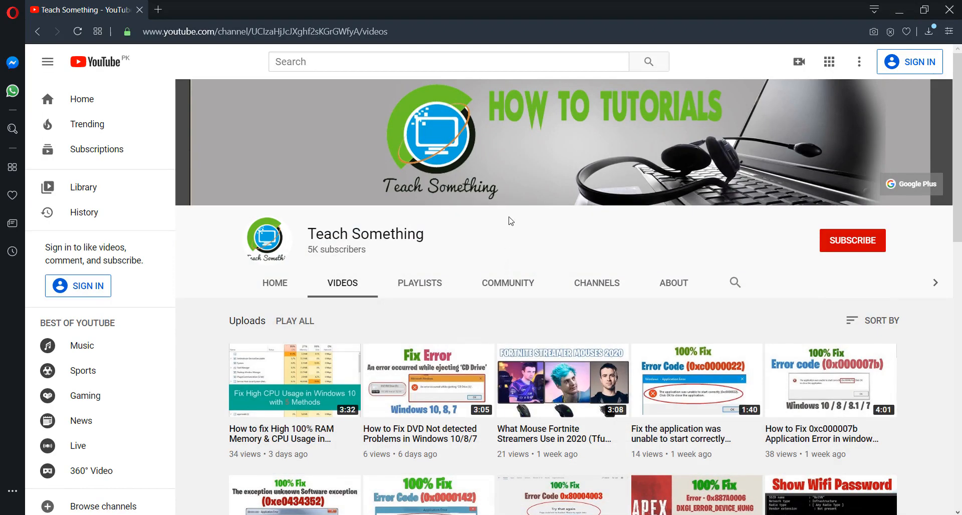
pyautogui.moveTo(837, 251)
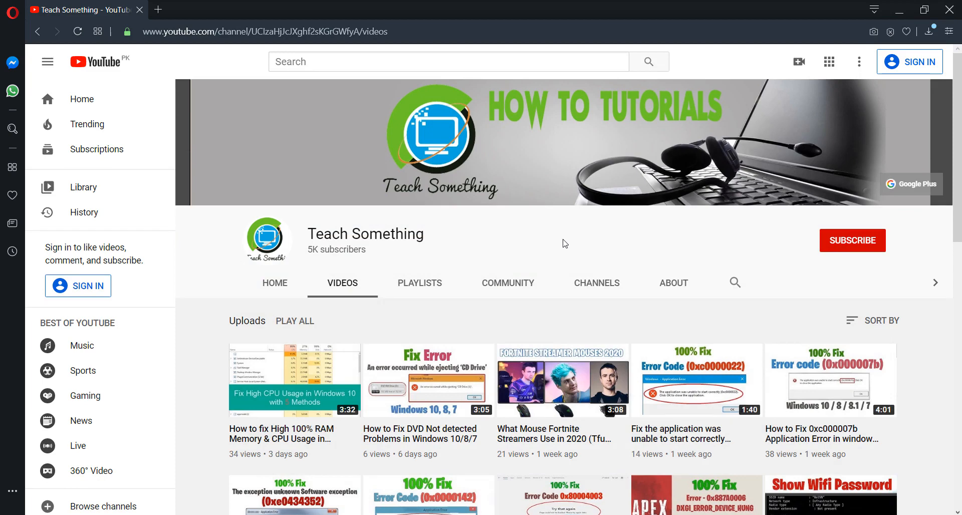
pyautogui.moveTo(535, 240)
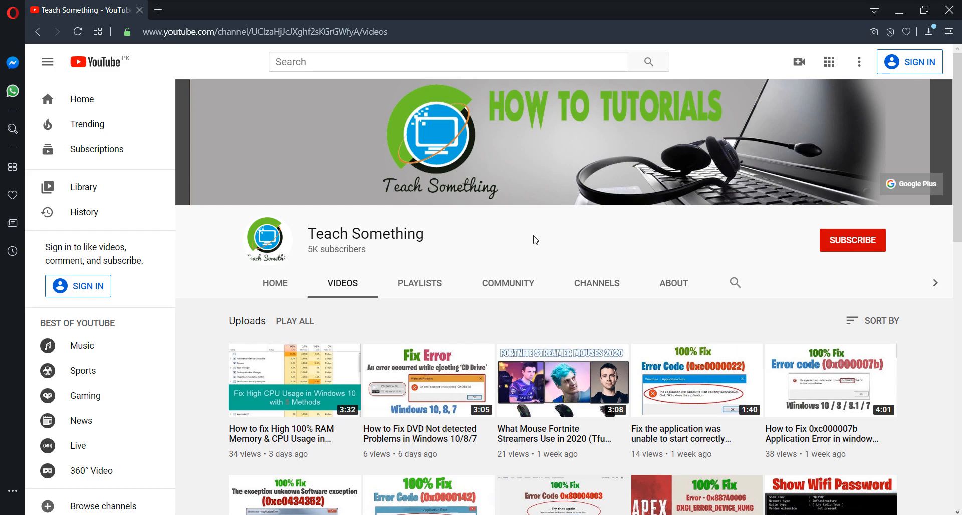
pyautogui.moveTo(565, 237)
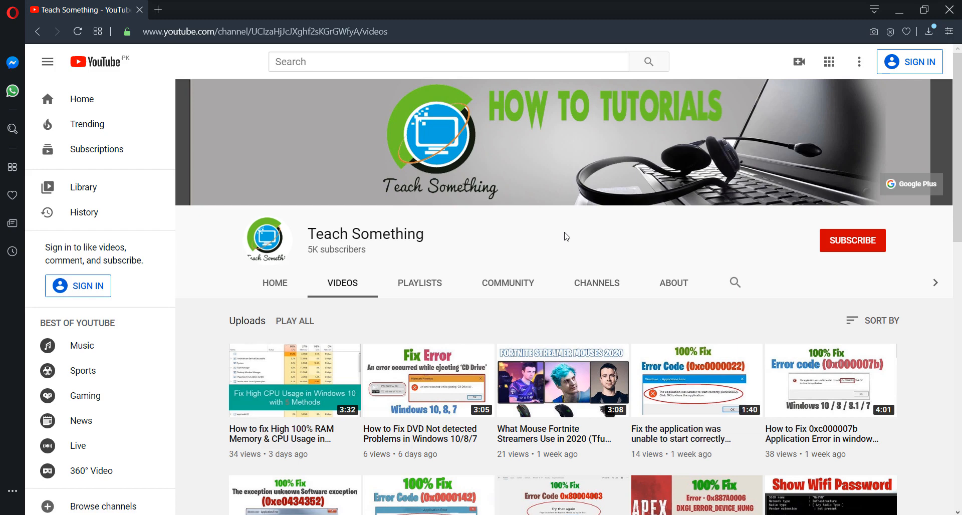
pyautogui.moveTo(552, 228)
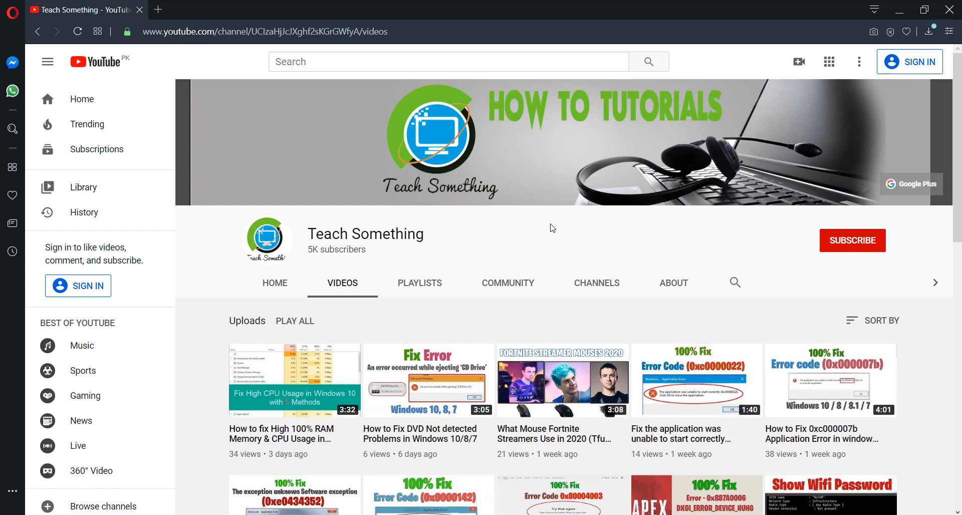
pyautogui.moveTo(549, 227)
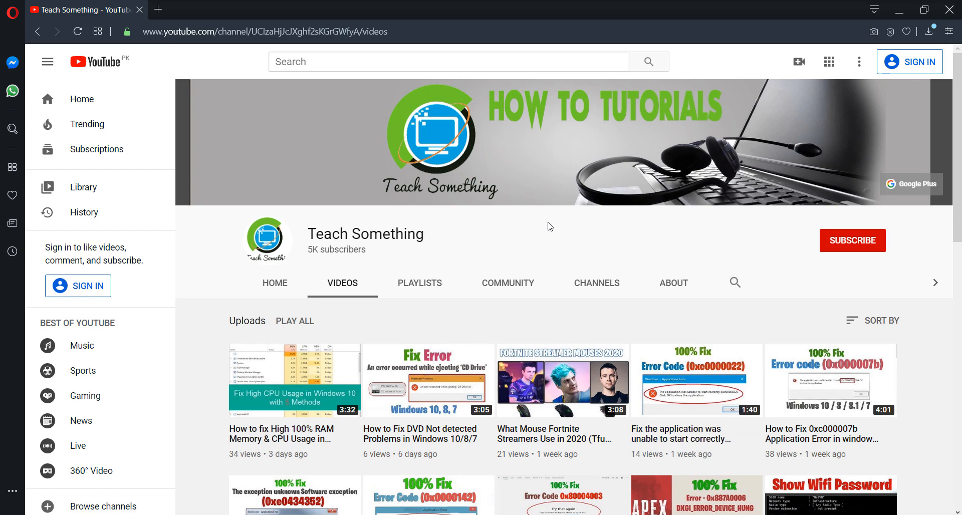
pyautogui.click(158, 10)
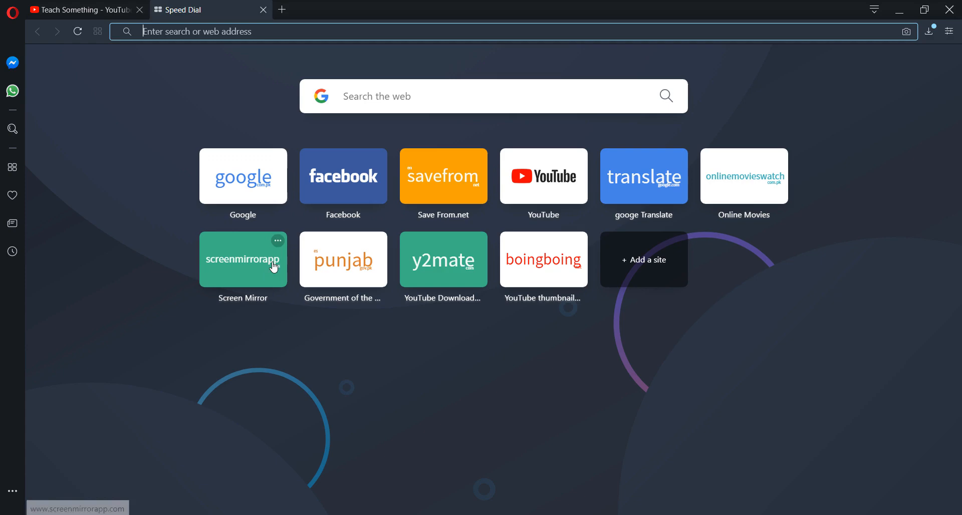
pyautogui.click(242, 176)
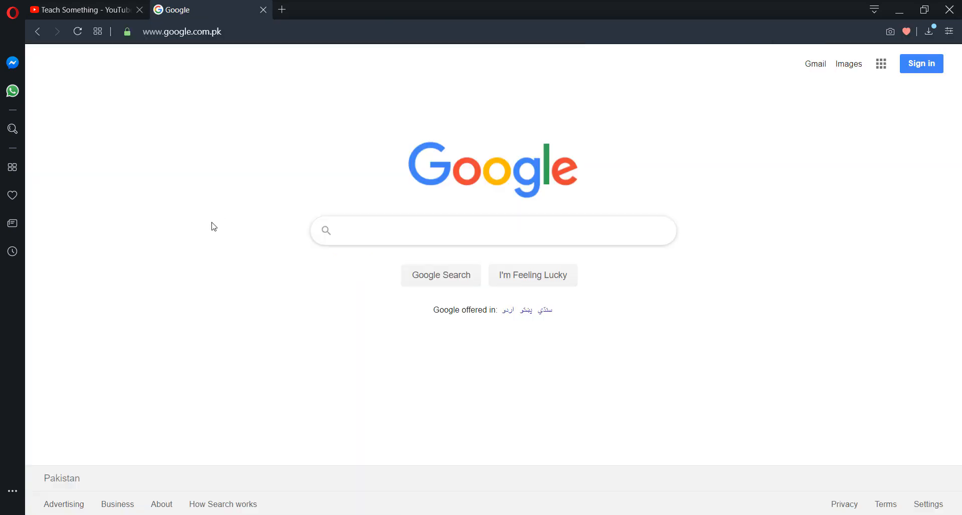
# - Search Google for 'latest internet explorer download', then close that results tab
pyautogui.write('latest internet e')
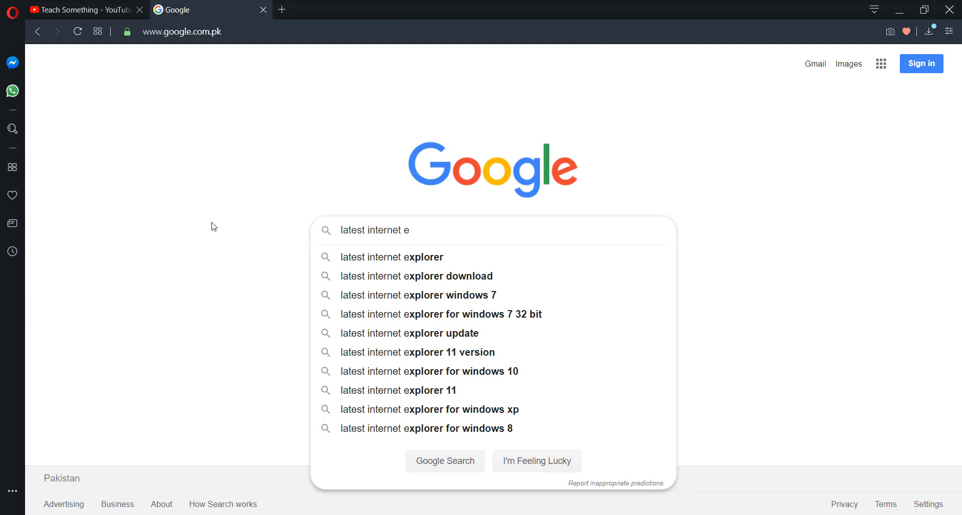
pyautogui.click(416, 275)
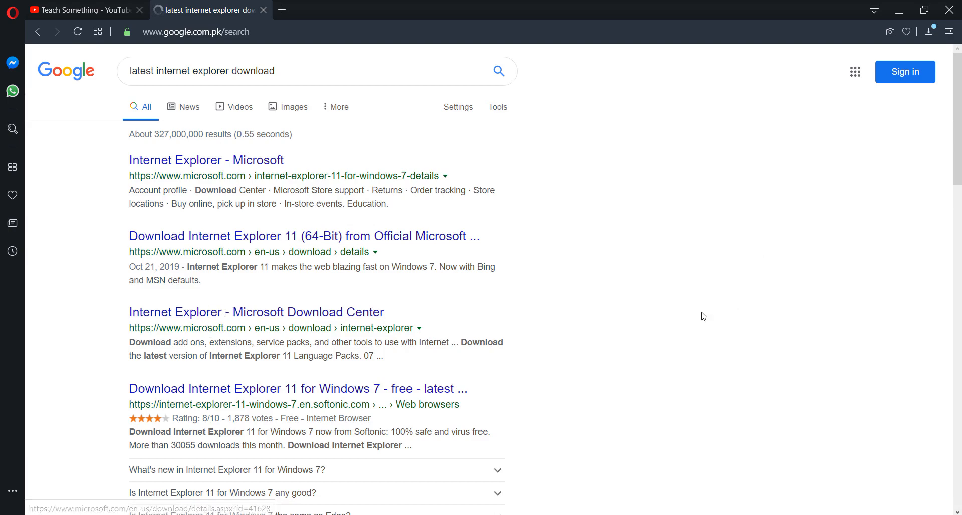
pyautogui.moveTo(135, 304)
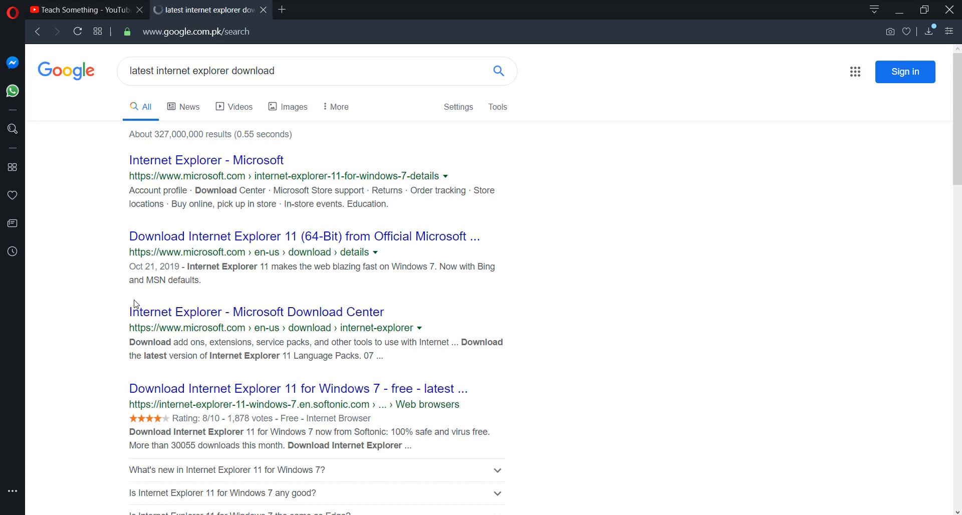
pyautogui.moveTo(304, 236)
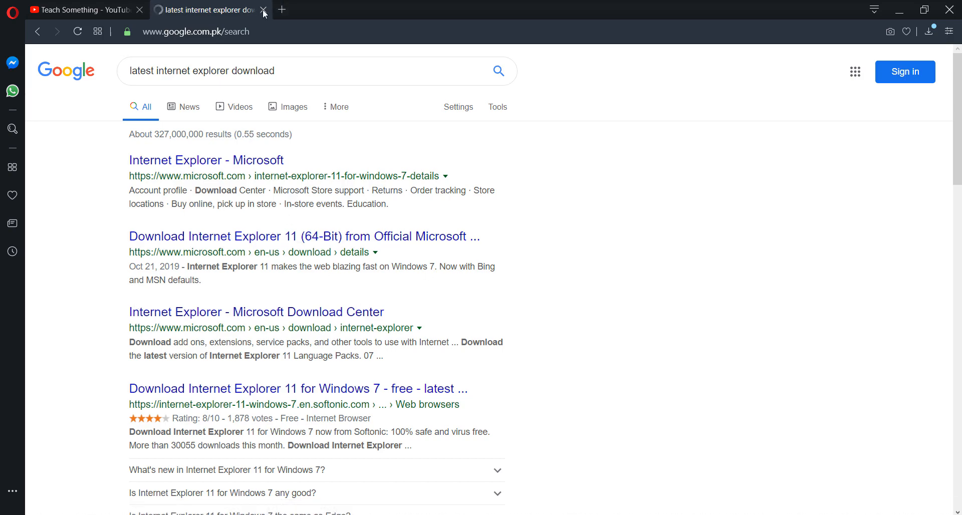
pyautogui.click(262, 10)
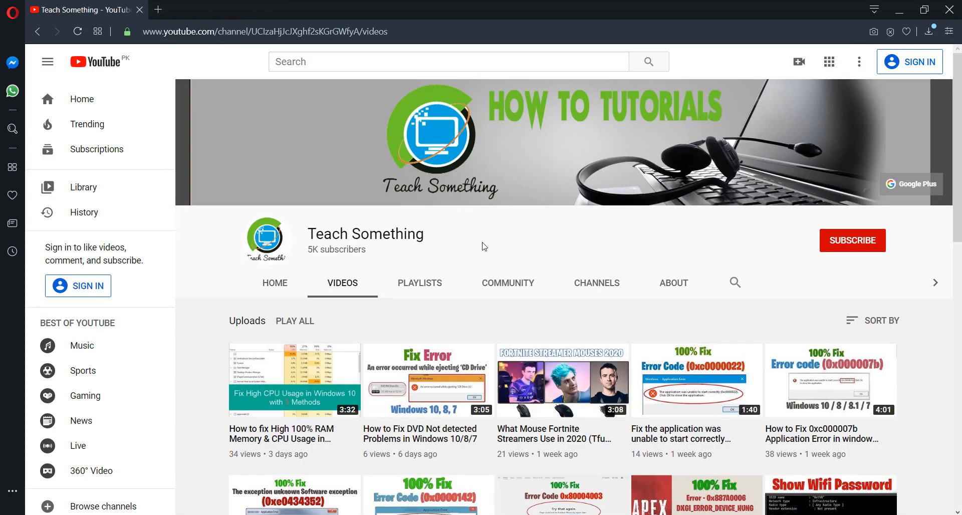
pyautogui.moveTo(491, 248)
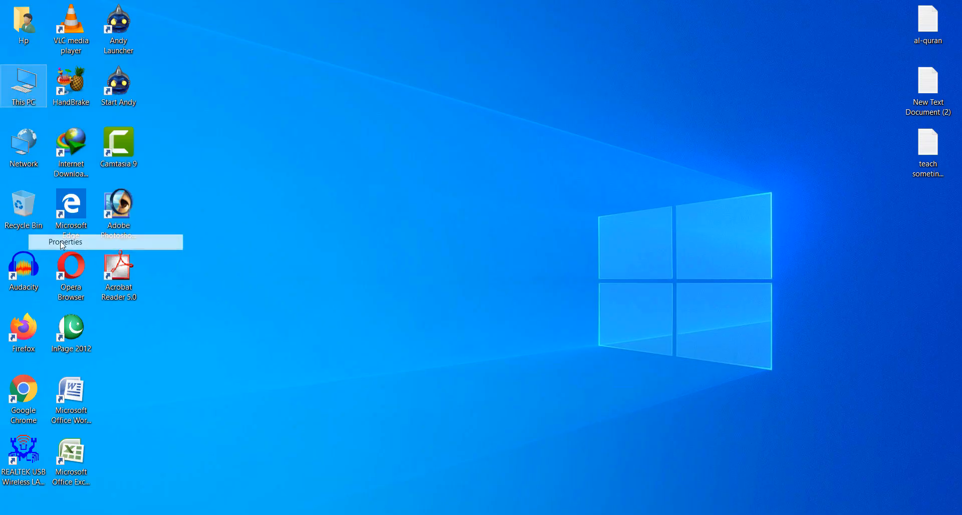
# - Open This PC's Properties to show the System page with Windows 10 Education details
pyautogui.click(66, 241)
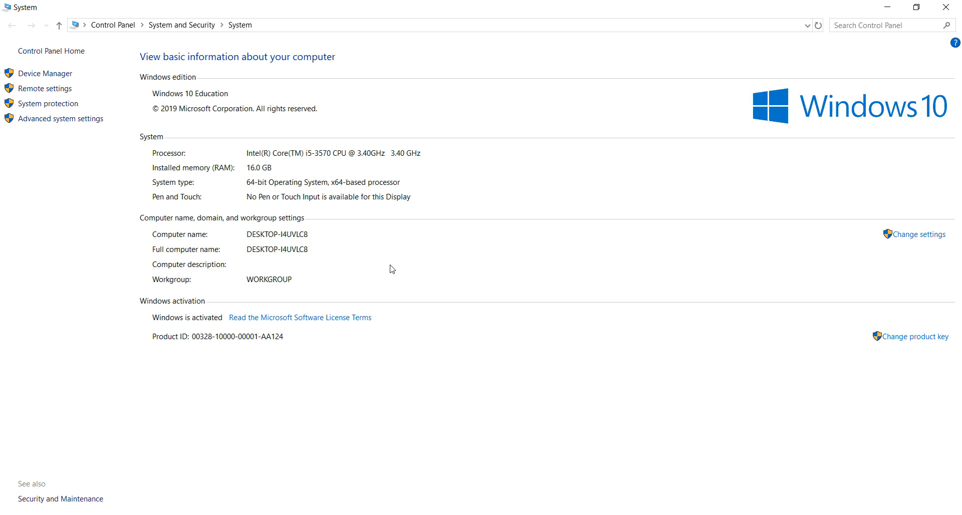
pyautogui.moveTo(186, 99)
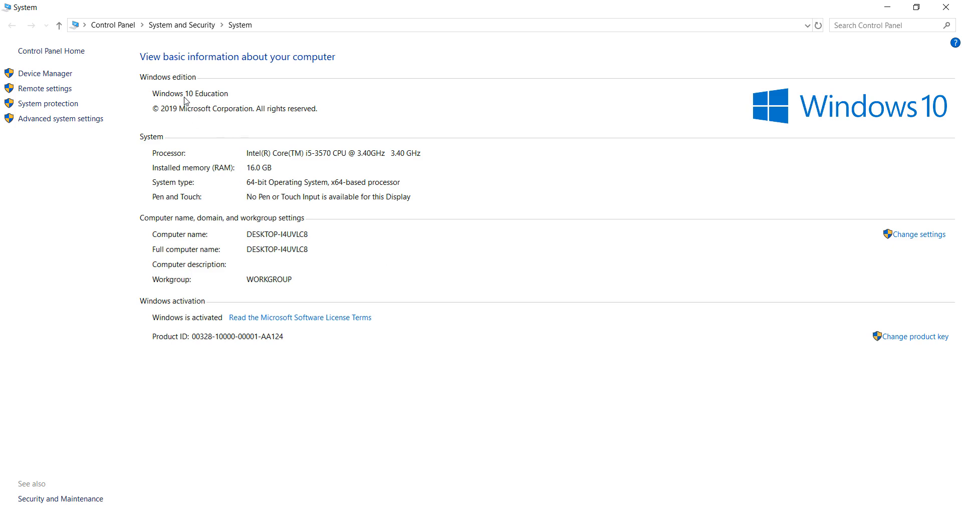
pyautogui.moveTo(253, 191)
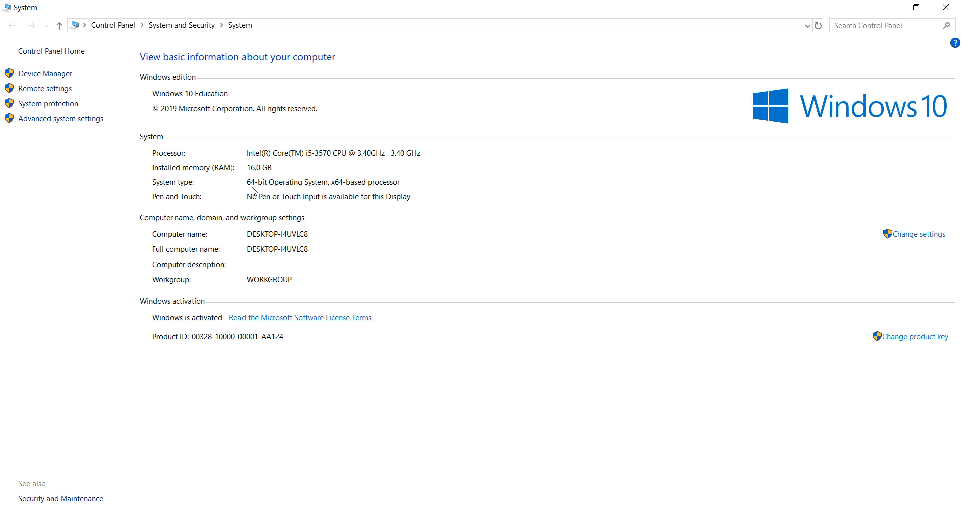
pyautogui.moveTo(281, 191)
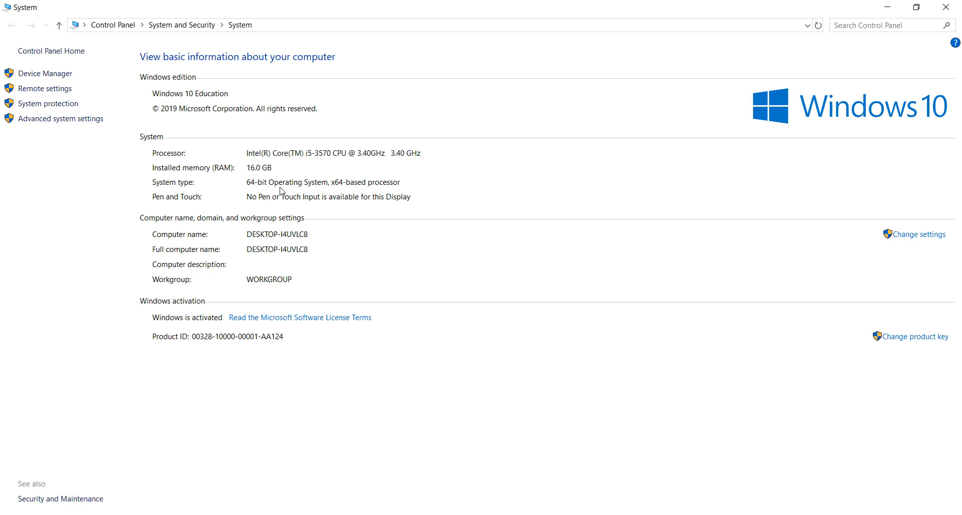
pyautogui.moveTo(312, 199)
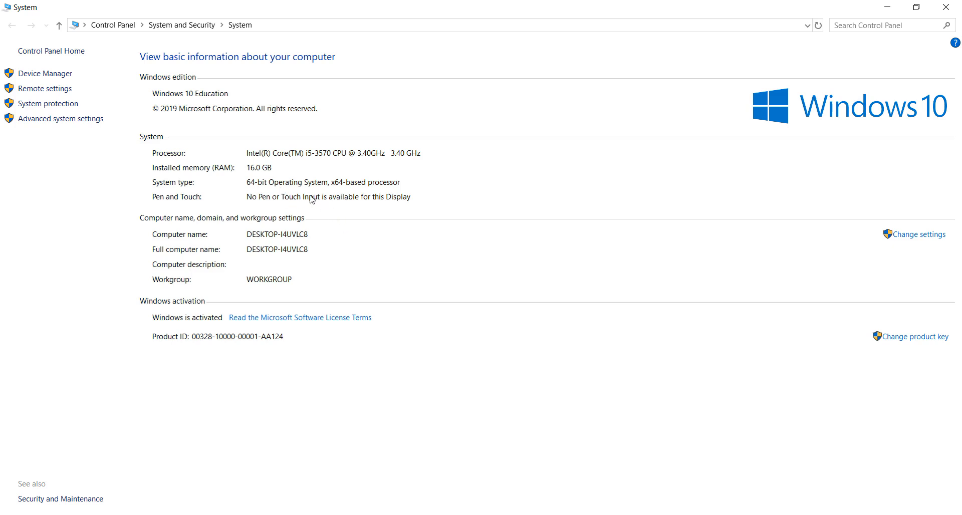
pyautogui.moveTo(289, 191)
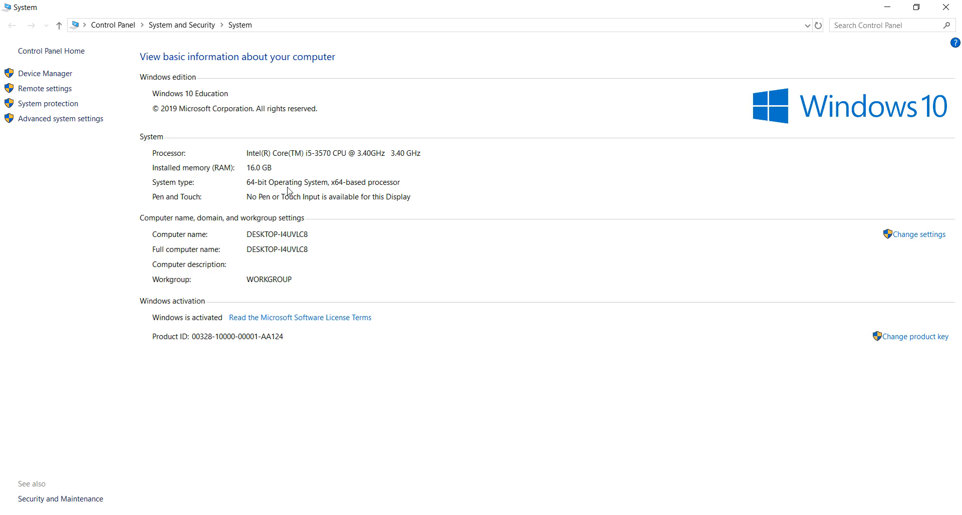
pyautogui.moveTo(260, 194)
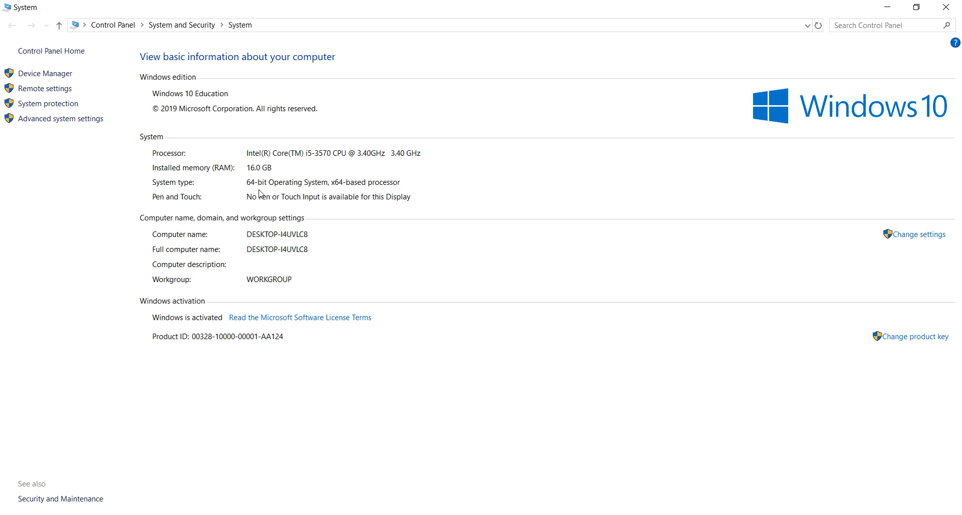
pyautogui.moveTo(532, 491)
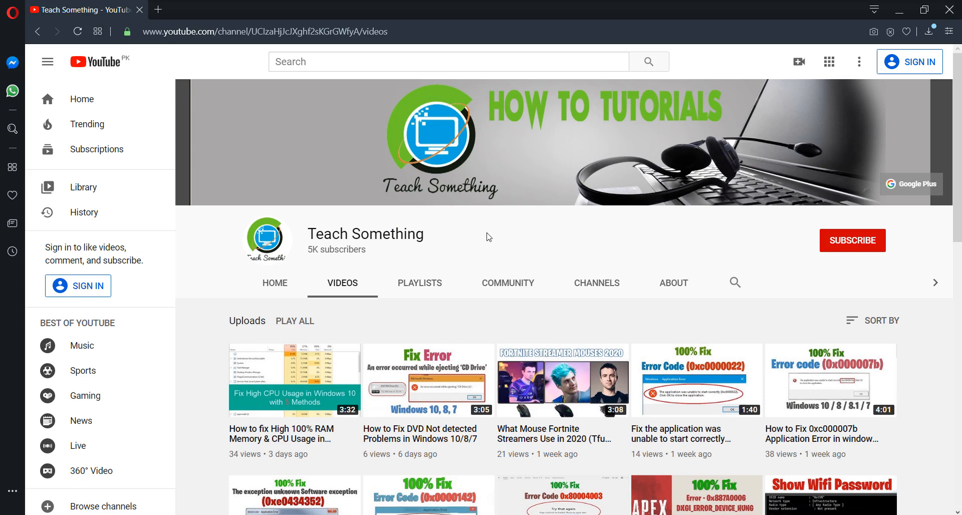
pyautogui.moveTo(482, 239)
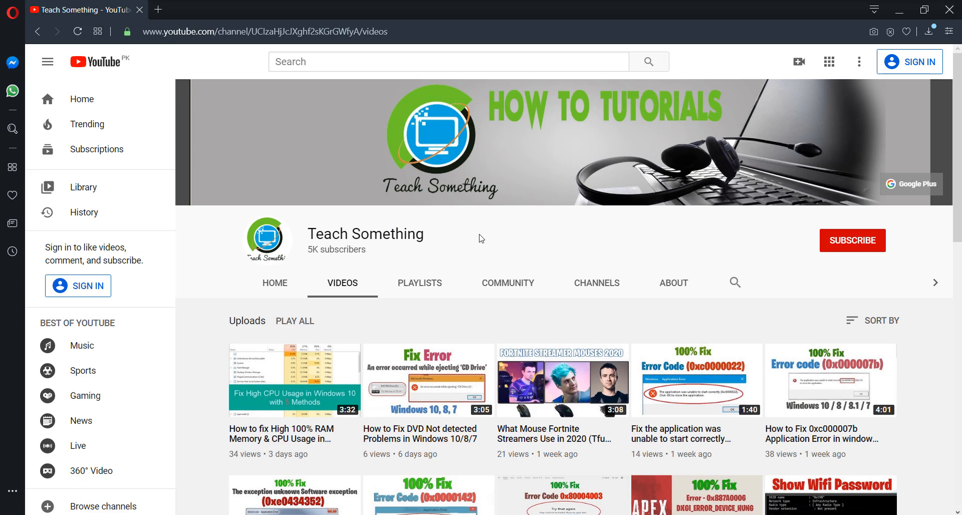